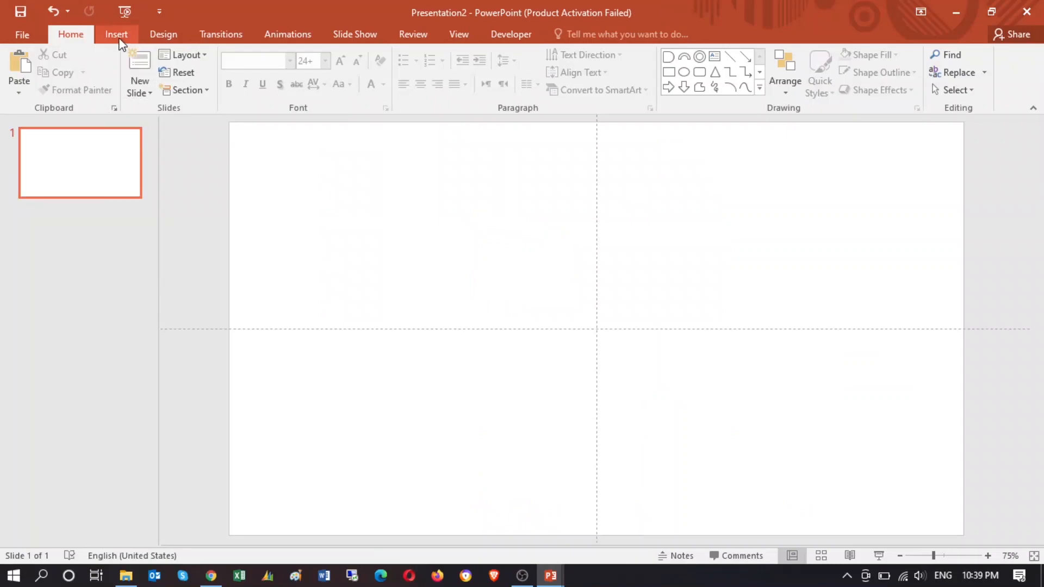
# Insert the cat photo and add a text box for the letter P in Arial Black.
pyautogui.click(116, 34)
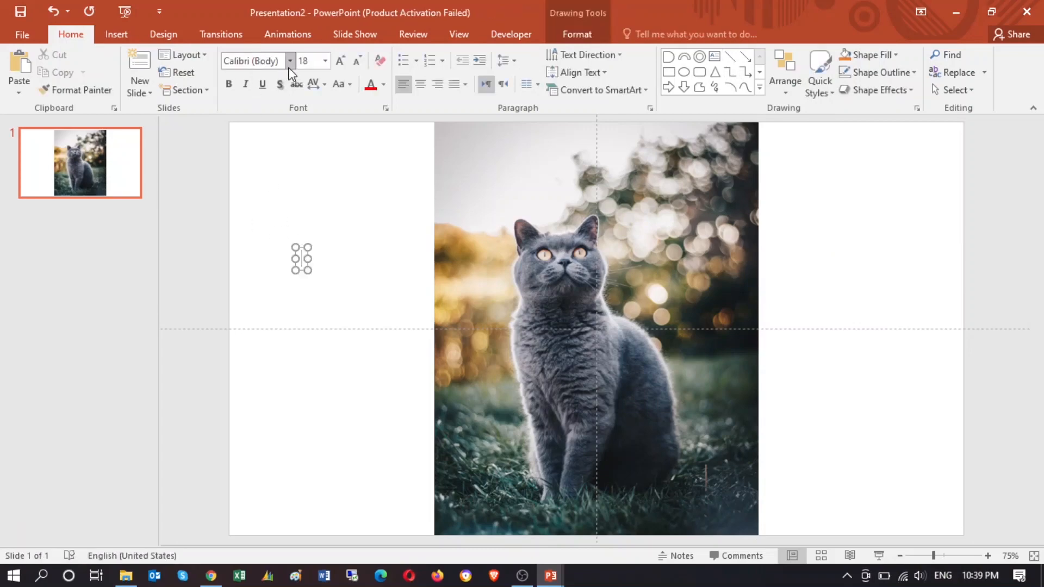
pyautogui.write('Arial Black')
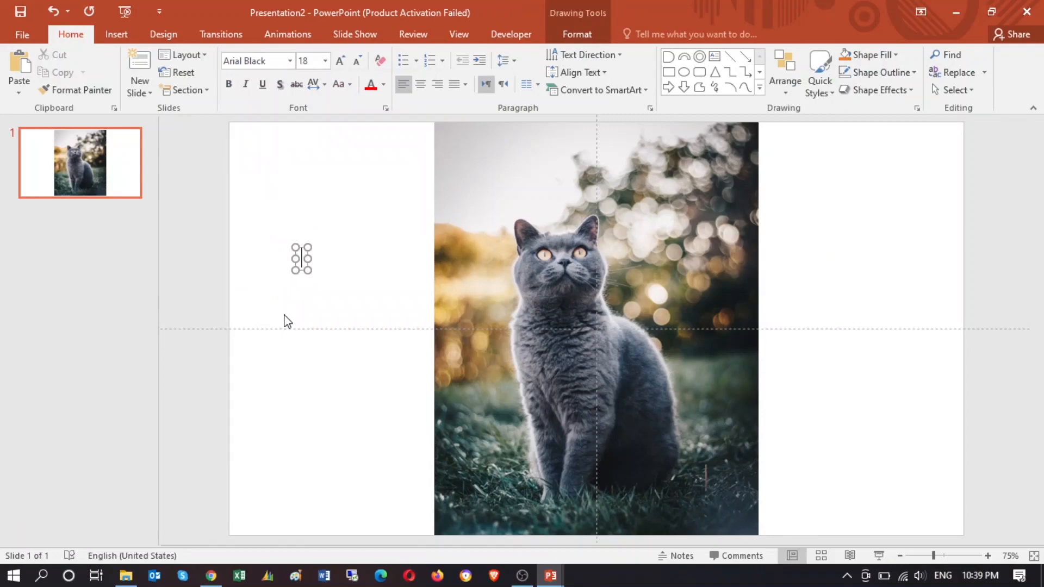
pyautogui.moveTo(396, 278)
pyautogui.write('P')
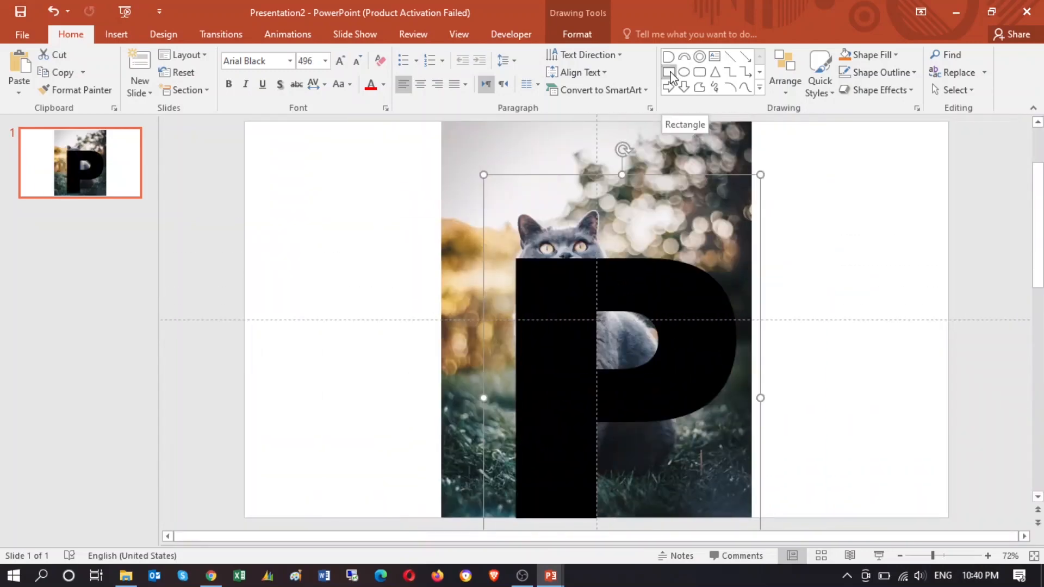
# Draw a rectangle over the P and give it a translucent orange shape style preset.
pyautogui.click(669, 74)
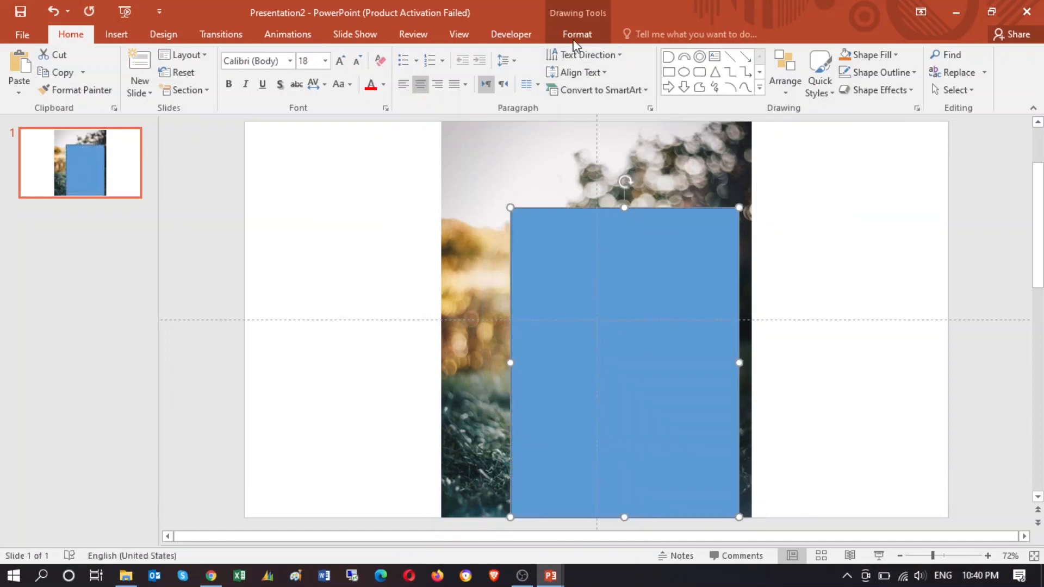
pyautogui.click(577, 33)
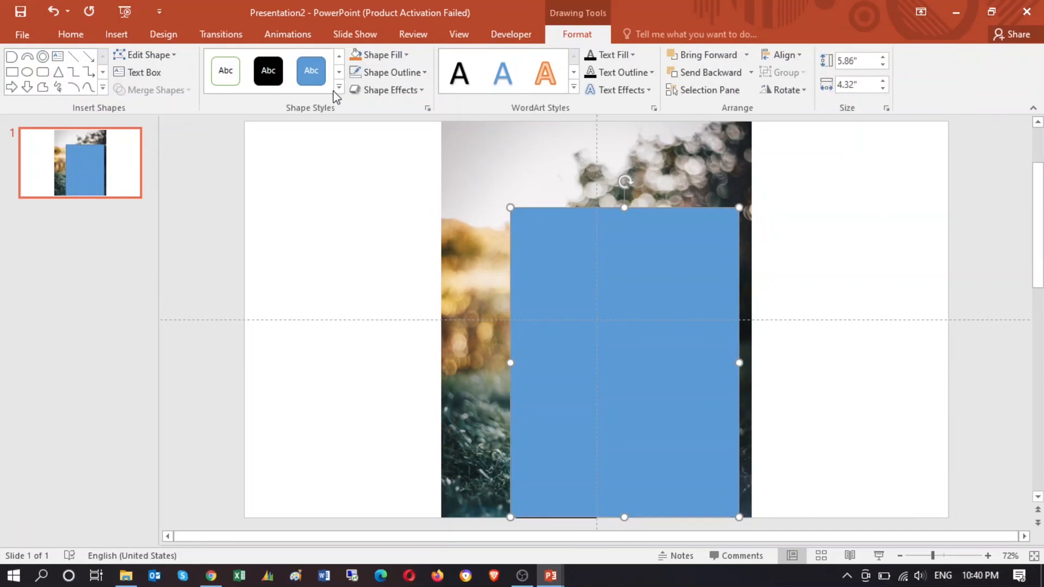
pyautogui.click(338, 87)
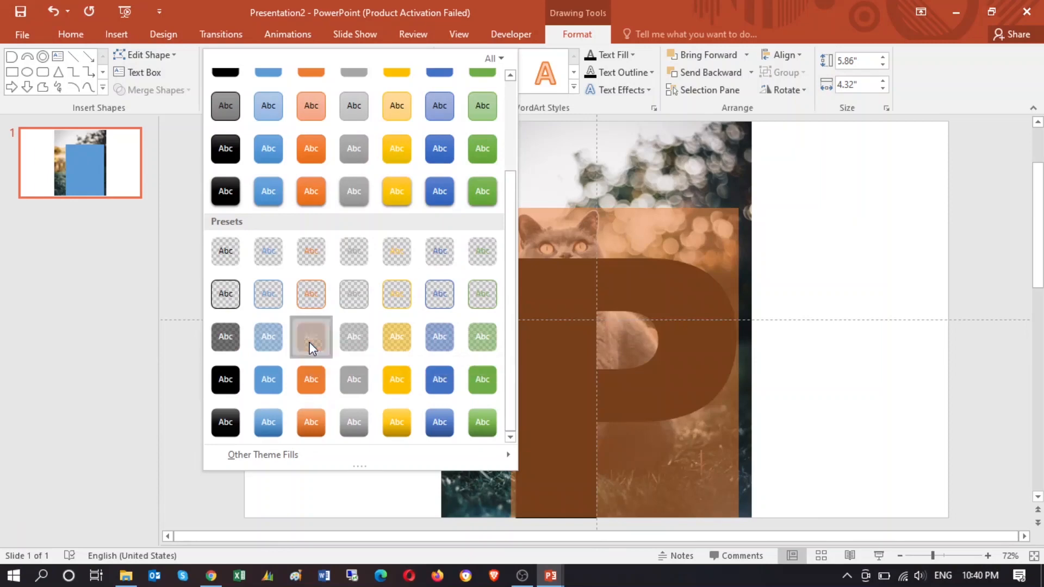
pyautogui.click(311, 336)
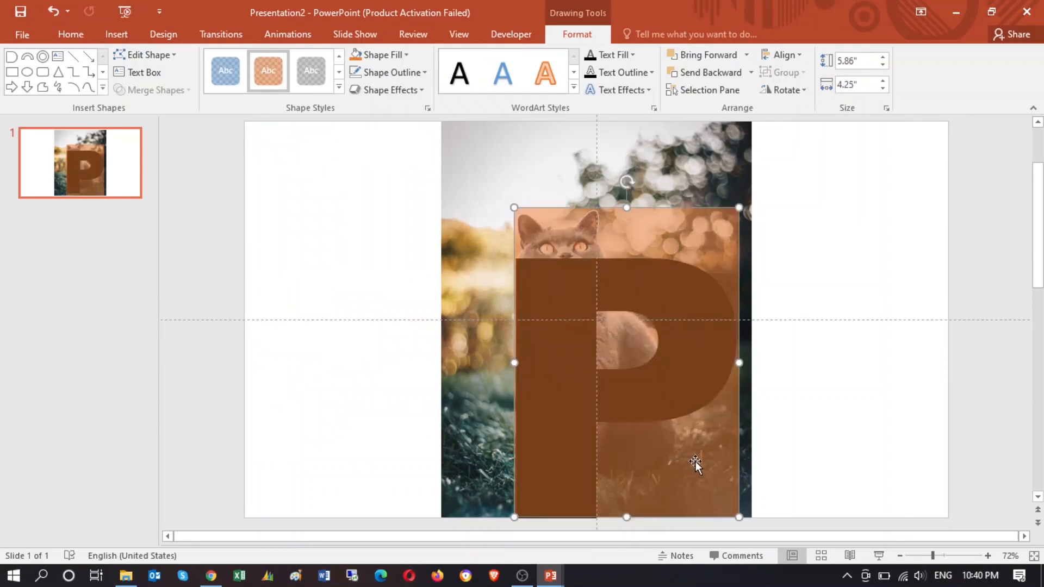
pyautogui.moveTo(743, 443)
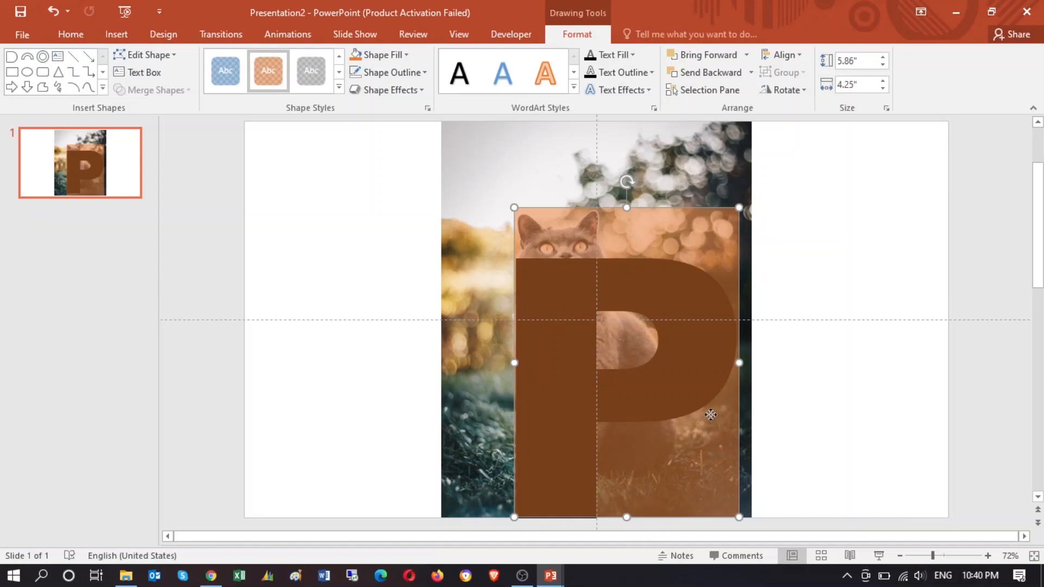
# Enter Edit Points on the orange rectangle and remove a point from its outline.
pyautogui.rightClick(710, 415)
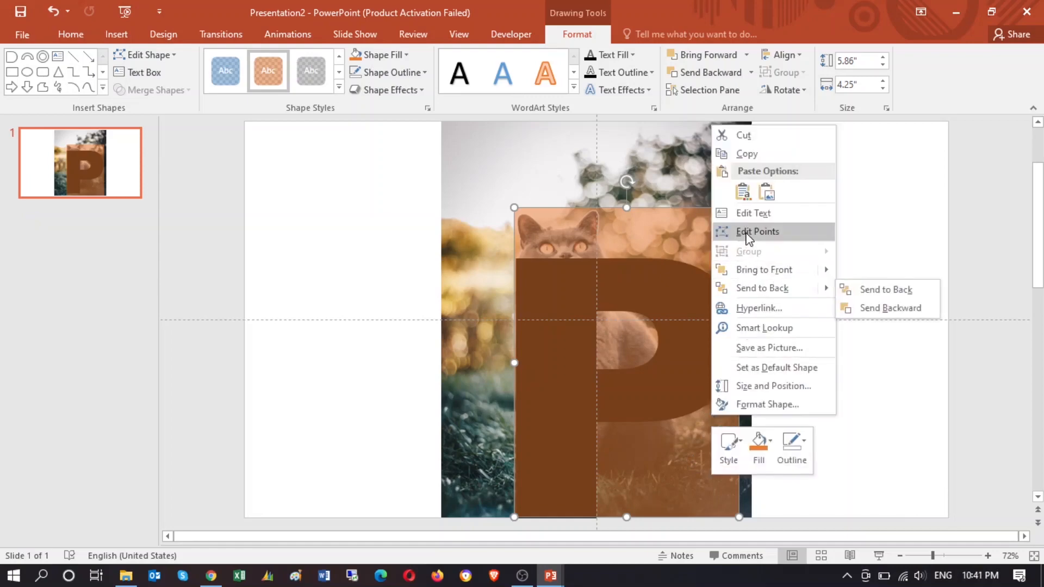
pyautogui.click(757, 232)
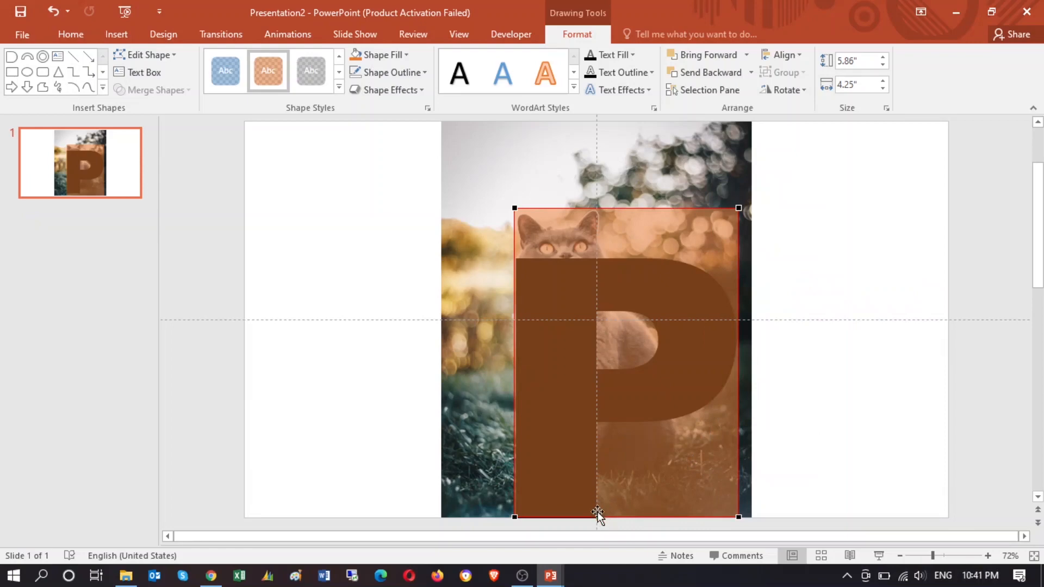
pyautogui.moveTo(738, 350)
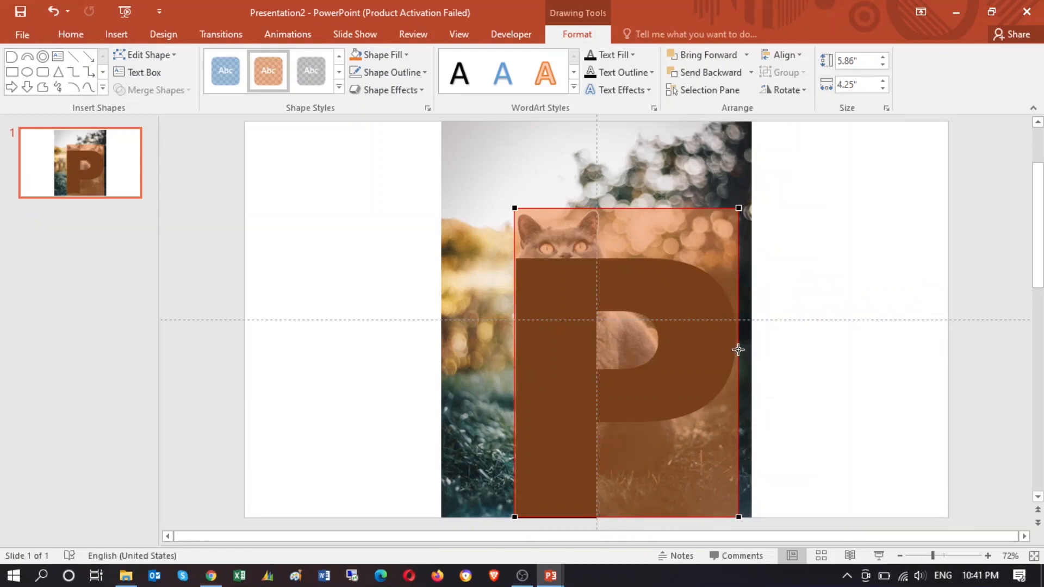
pyautogui.rightClick(738, 349)
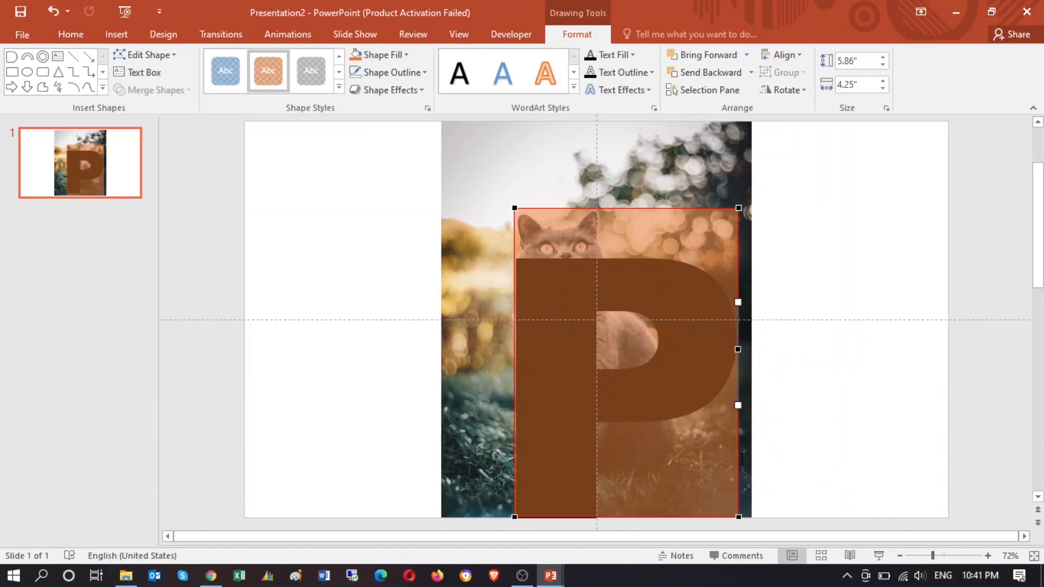
pyautogui.moveTo(599, 518)
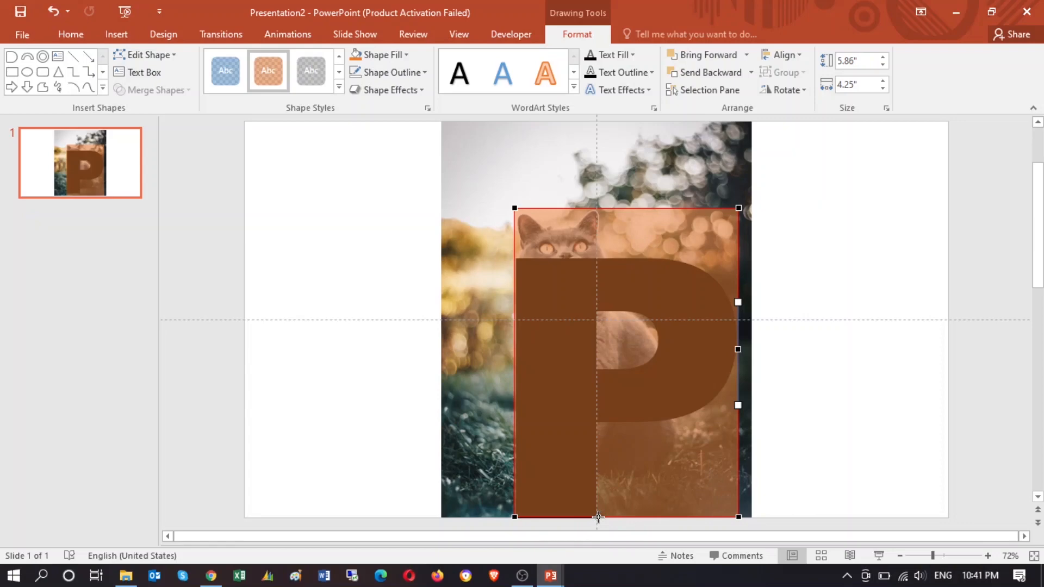
pyautogui.rightClick(597, 517)
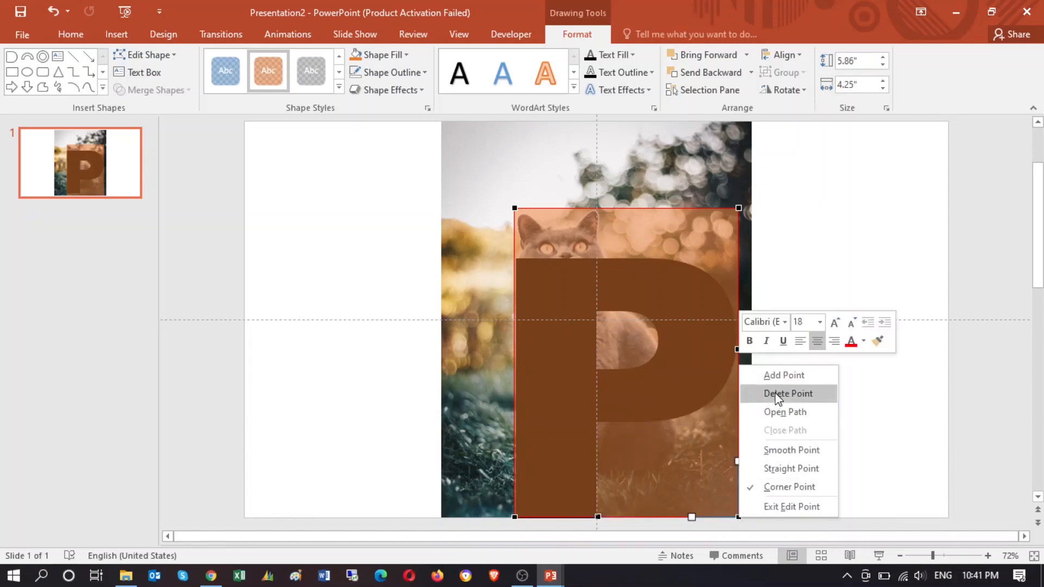
pyautogui.click(789, 393)
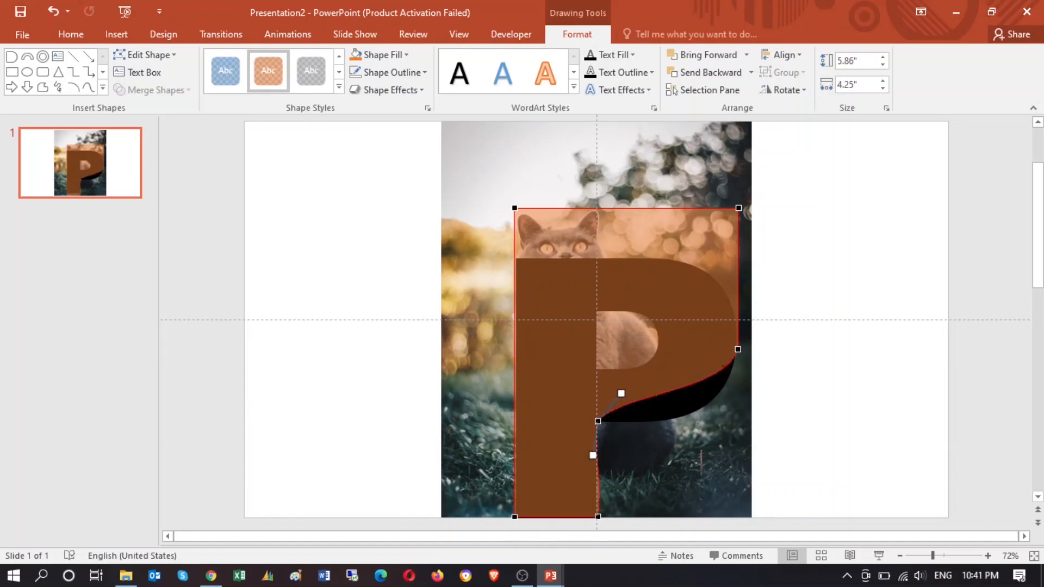
# Drag the rectangle's points and handles so its right edge curves around the P's bowl.
pyautogui.moveTo(621, 393); pyautogui.dragTo(709, 436)
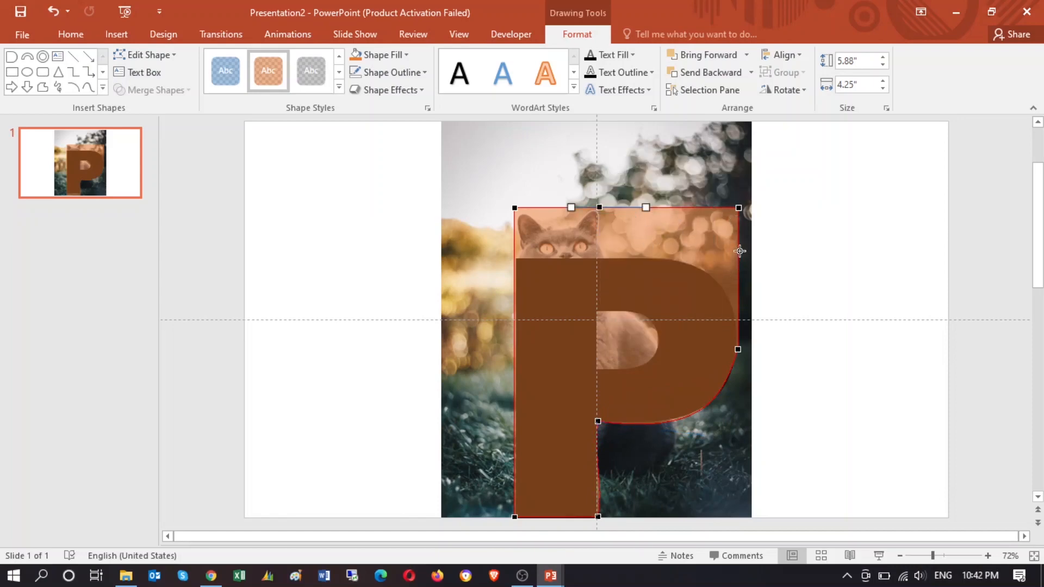
pyautogui.moveTo(738, 252); pyautogui.dragTo(723, 248)
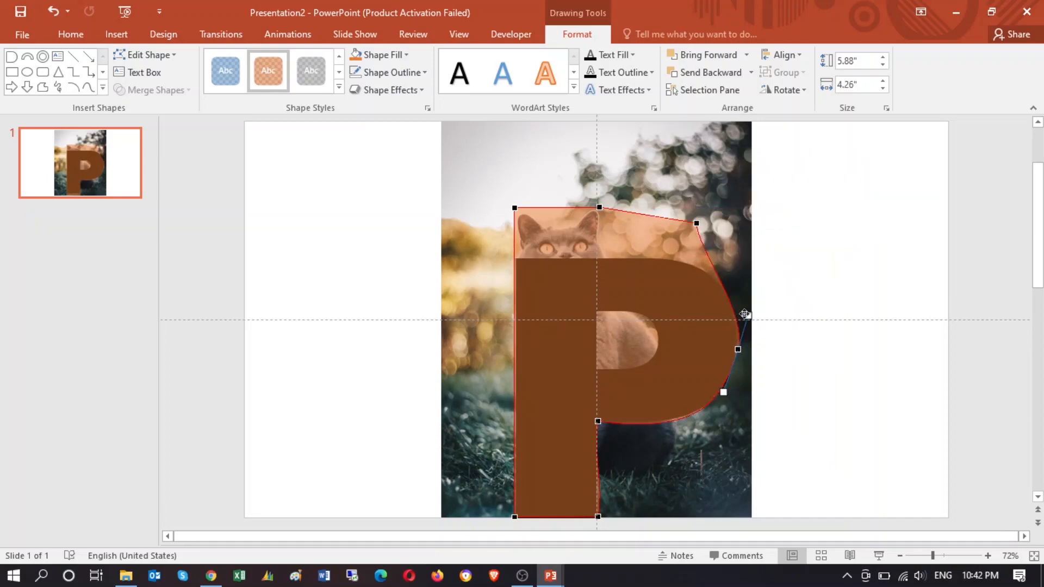
pyautogui.rightClick(738, 350)
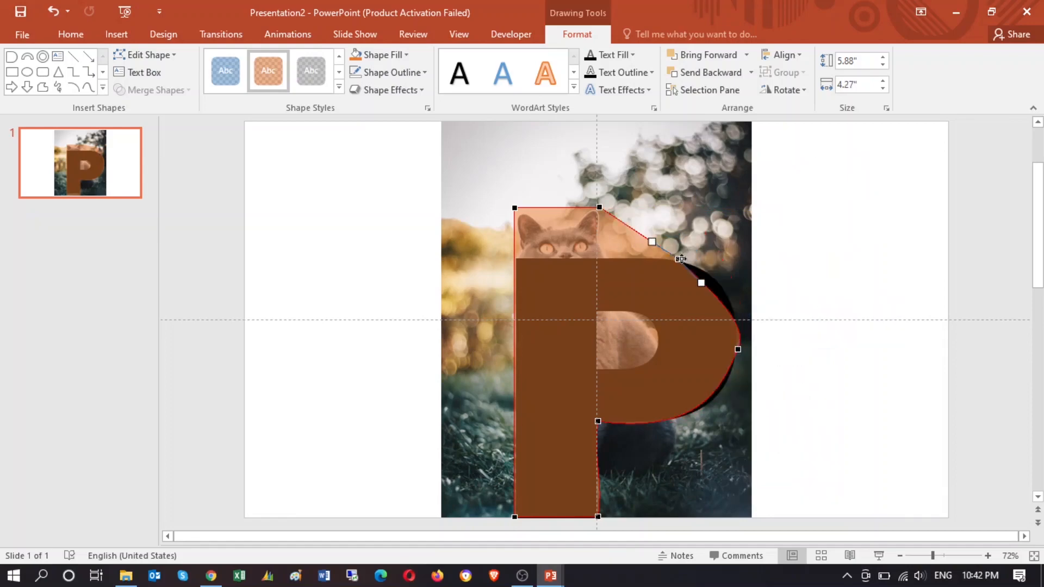
pyautogui.moveTo(679, 242); pyautogui.dragTo(738, 351)
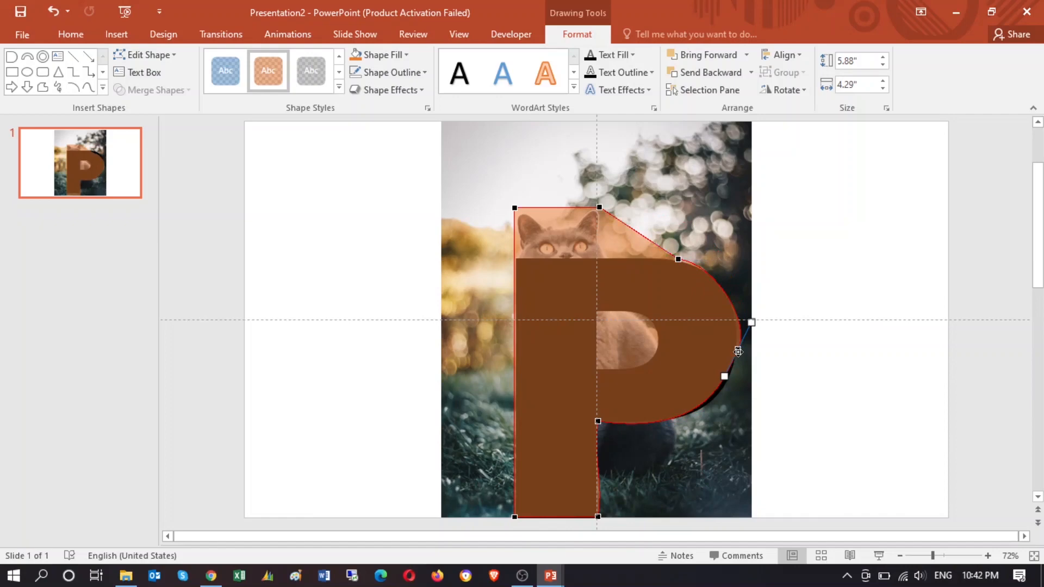
pyautogui.click(985, 555)
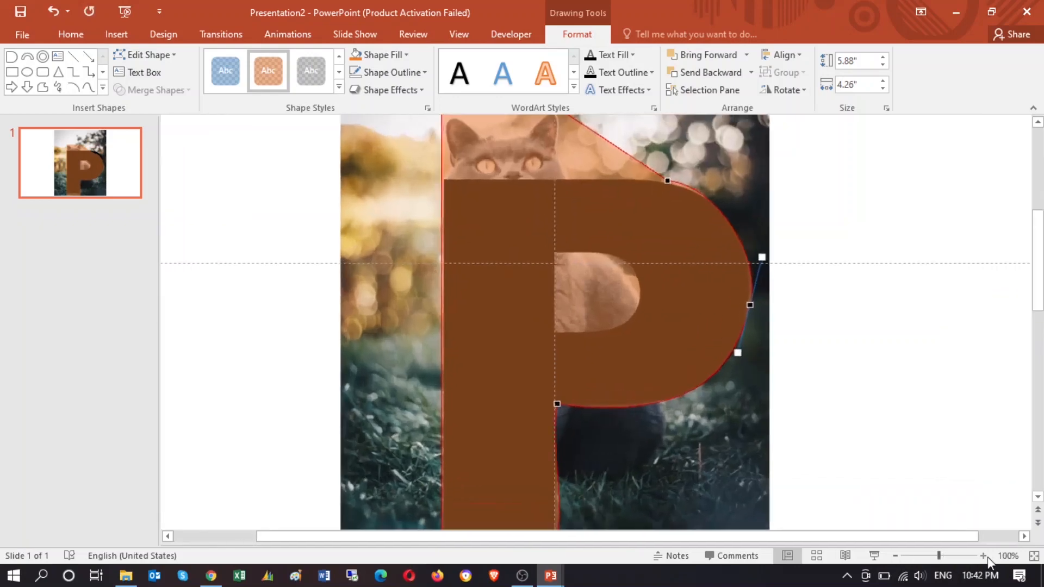
pyautogui.click(985, 555)
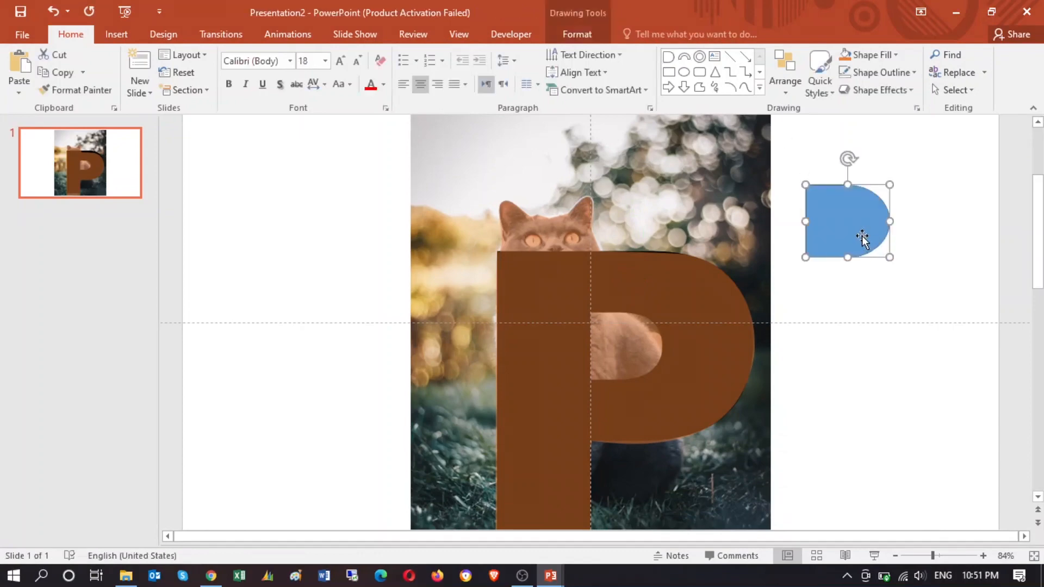
# Move the blue half-round shape into the P's hole and select it together with the P.
pyautogui.moveTo(848, 220); pyautogui.dragTo(631, 347)
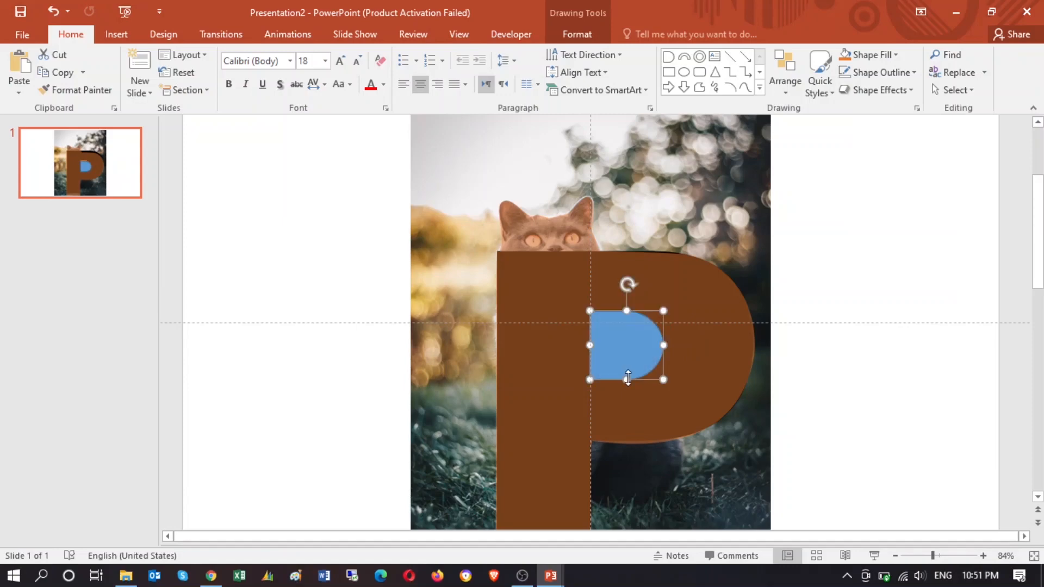
pyautogui.click(620, 350)
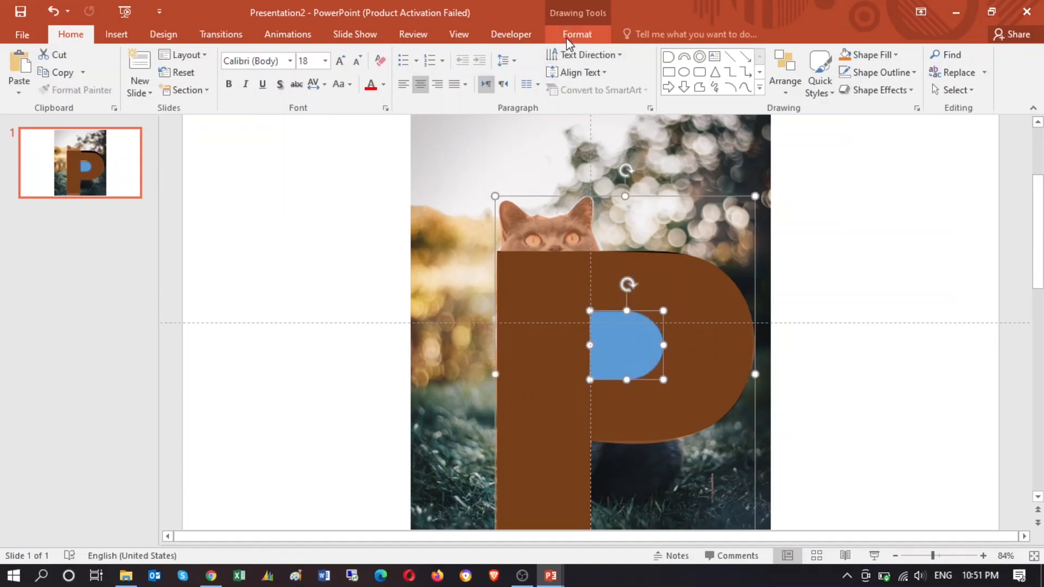
pyautogui.click(151, 90)
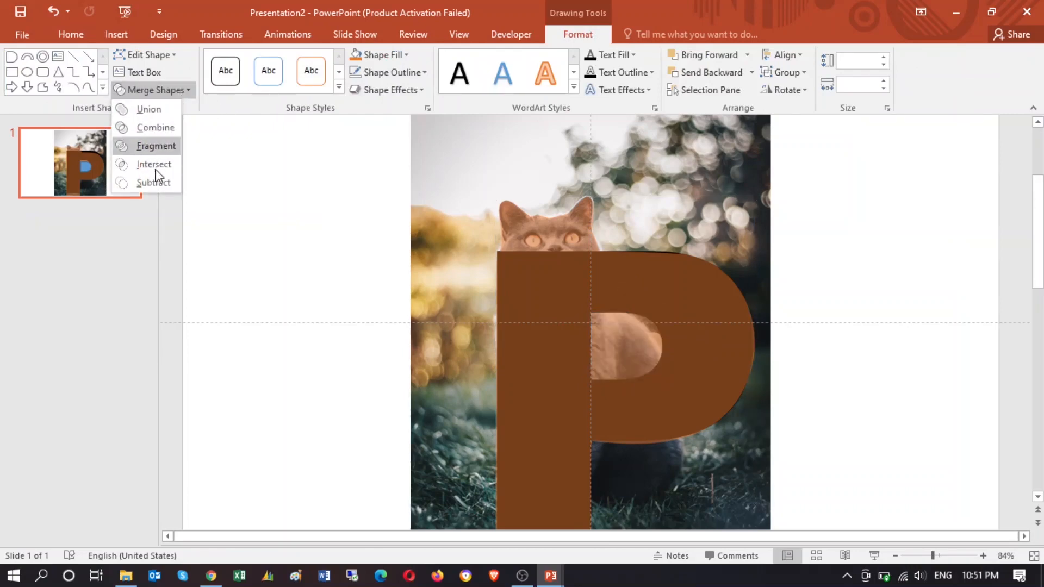
# Merge the half-round piece into the P and add a text box reading ETS.
pyautogui.click(156, 145)
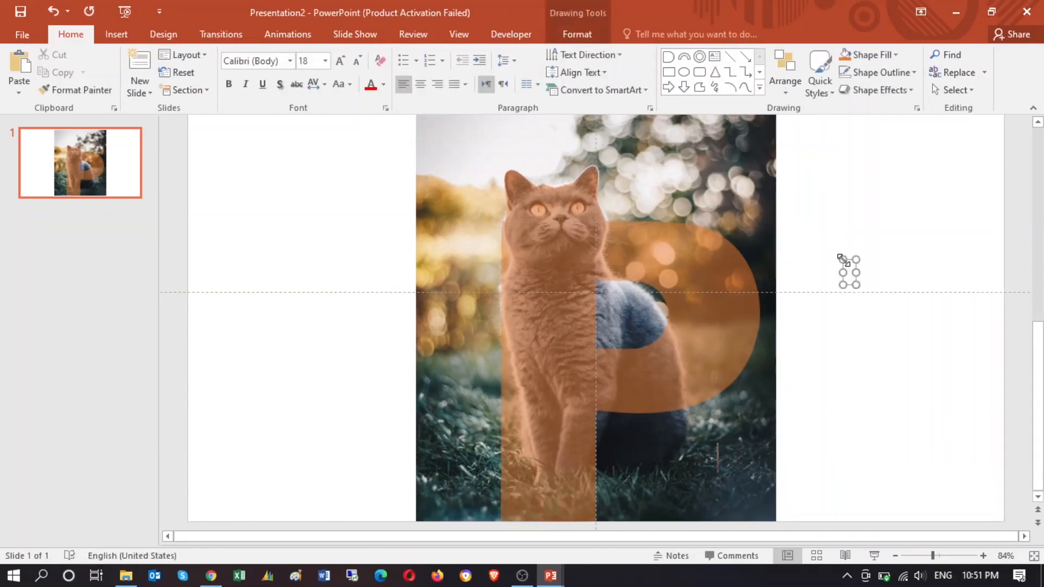
pyautogui.write('ETS')
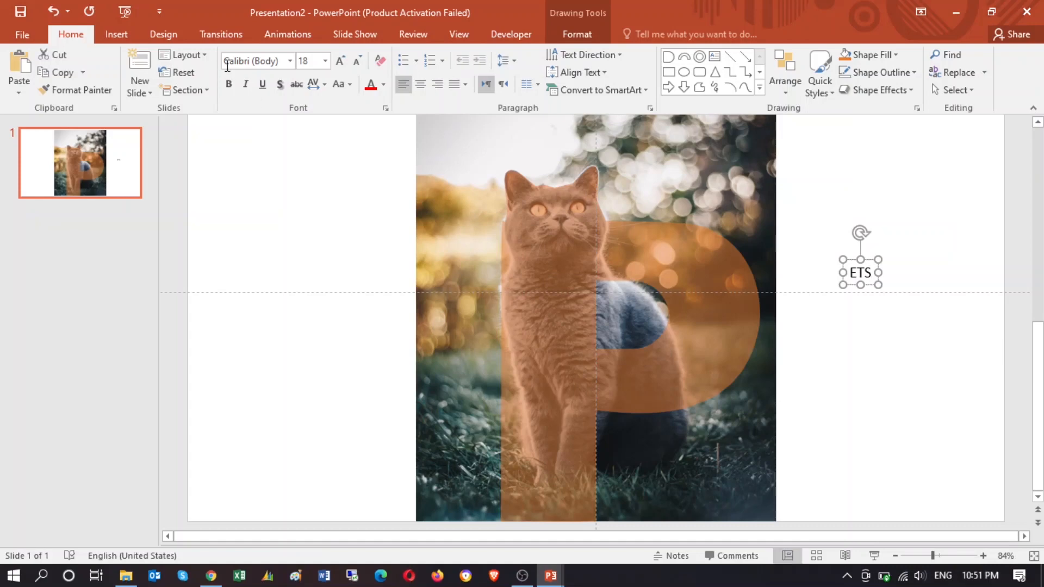
# Make ETS Arial Black at 32 pt and position it beside the cat photo.
pyautogui.click(289, 61)
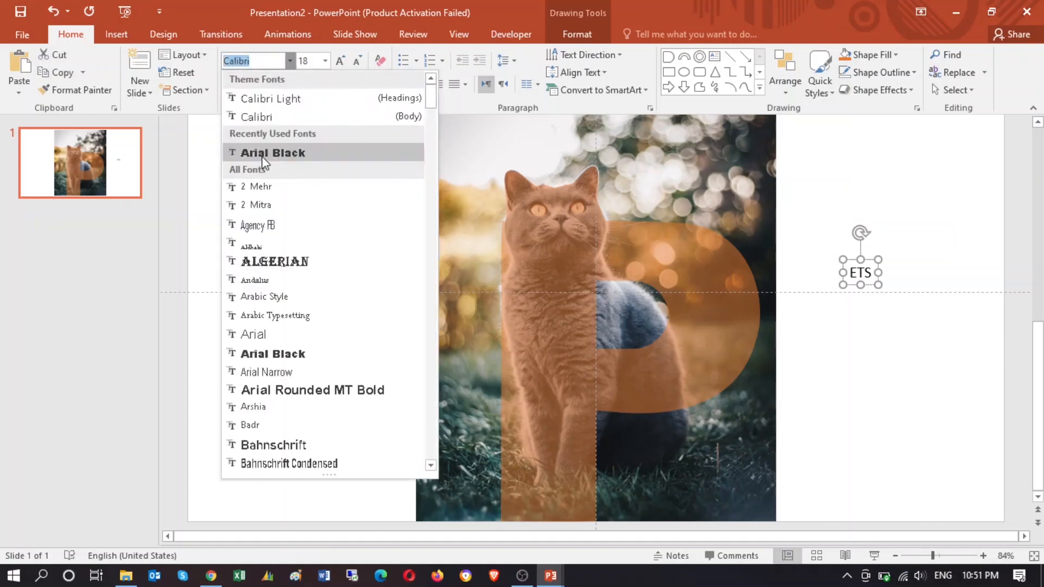
pyautogui.click(272, 152)
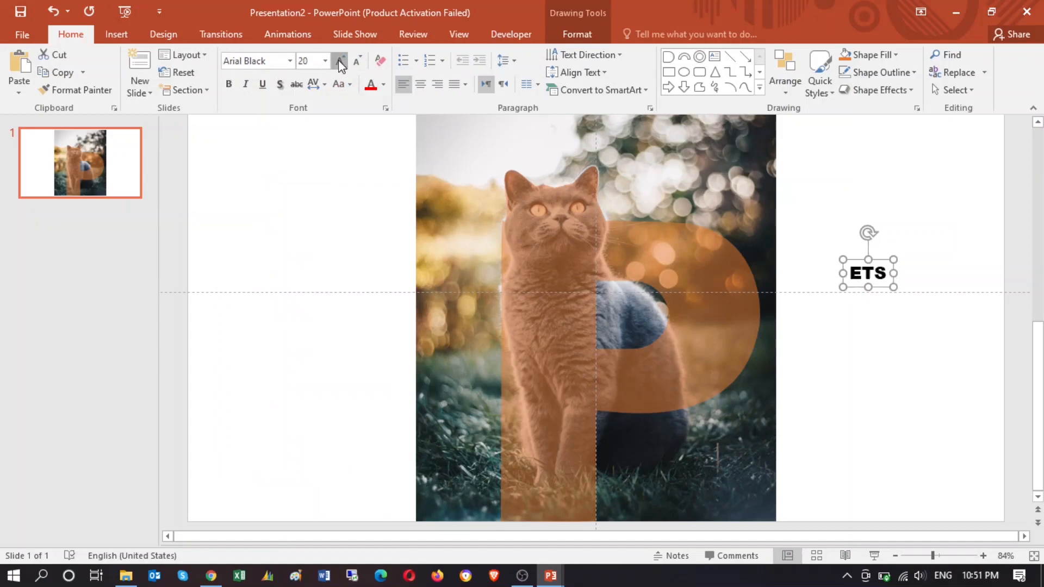
pyautogui.click(340, 61)
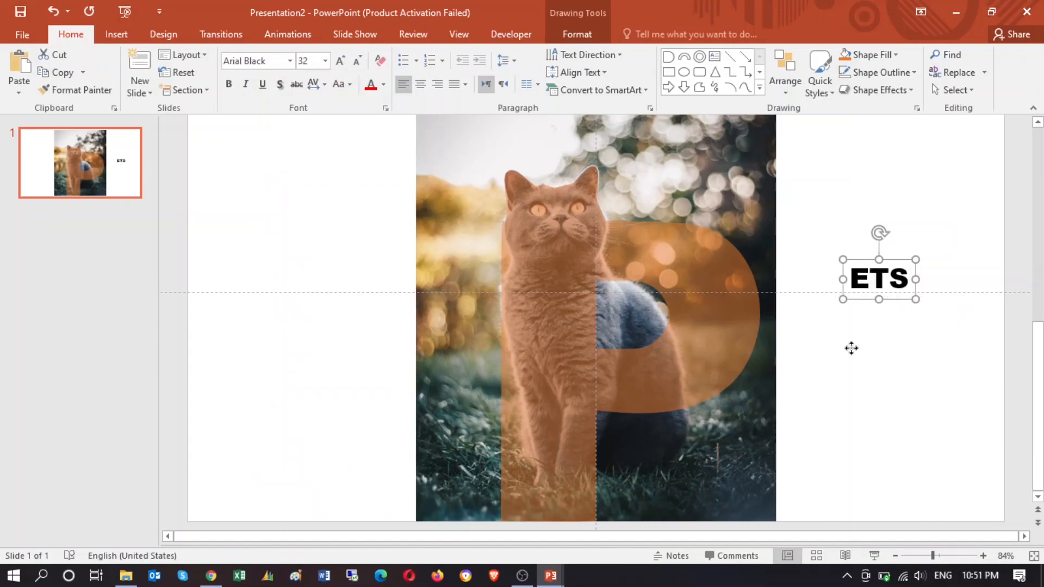
pyautogui.moveTo(879, 278); pyautogui.dragTo(620, 517)
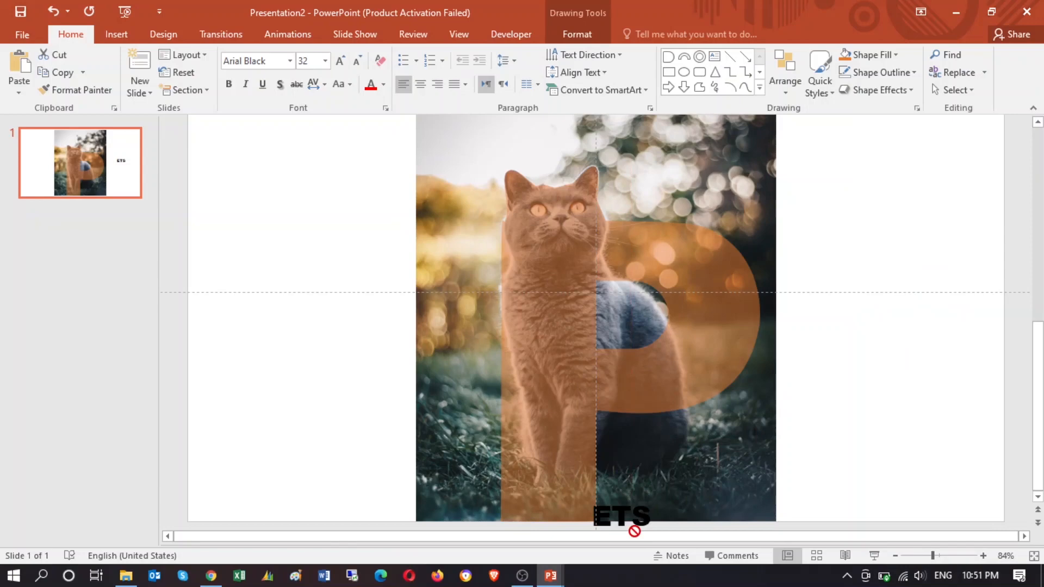
pyautogui.moveTo(619, 518); pyautogui.dragTo(856, 369)
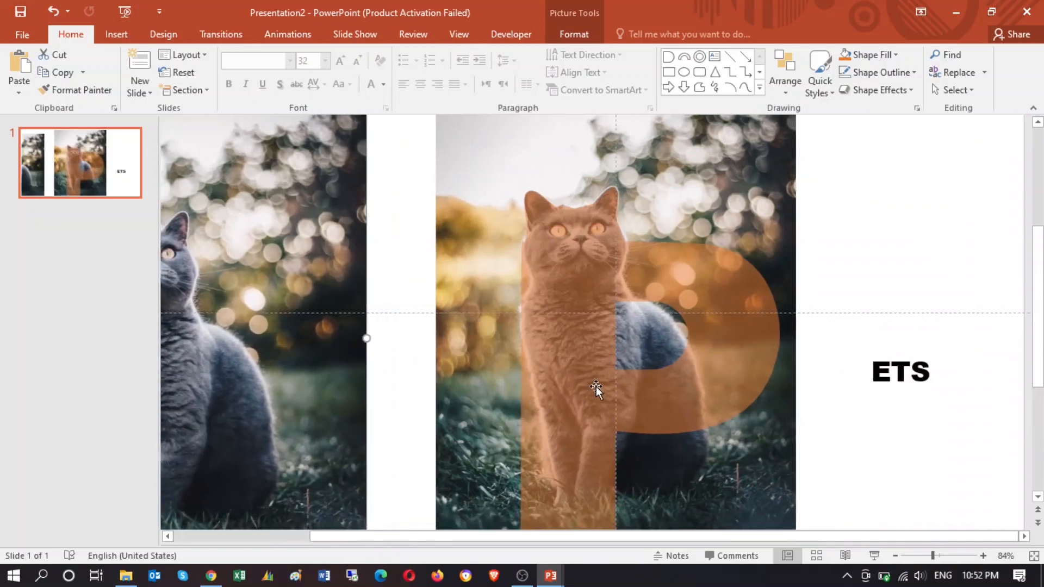
pyautogui.moveTo(476, 350)
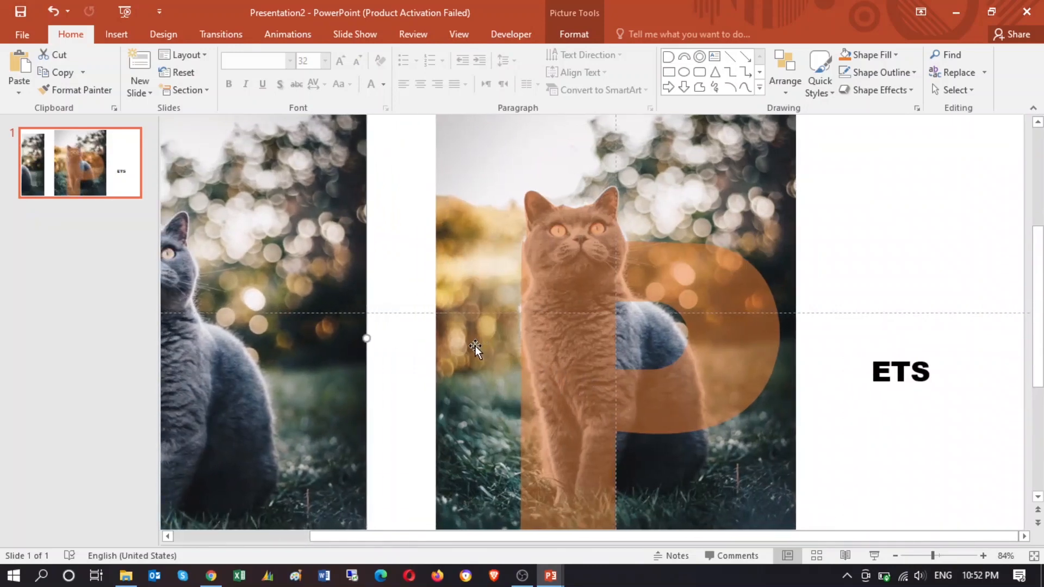
# Intersect the cat photo with the letter P so the photo fills the P.
pyautogui.click(476, 351)
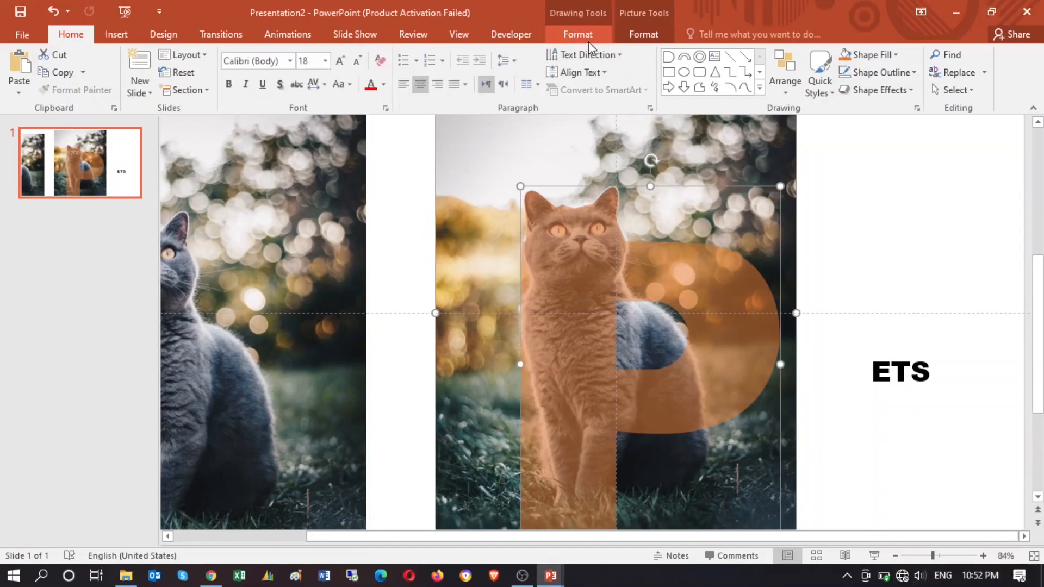
pyautogui.click(578, 33)
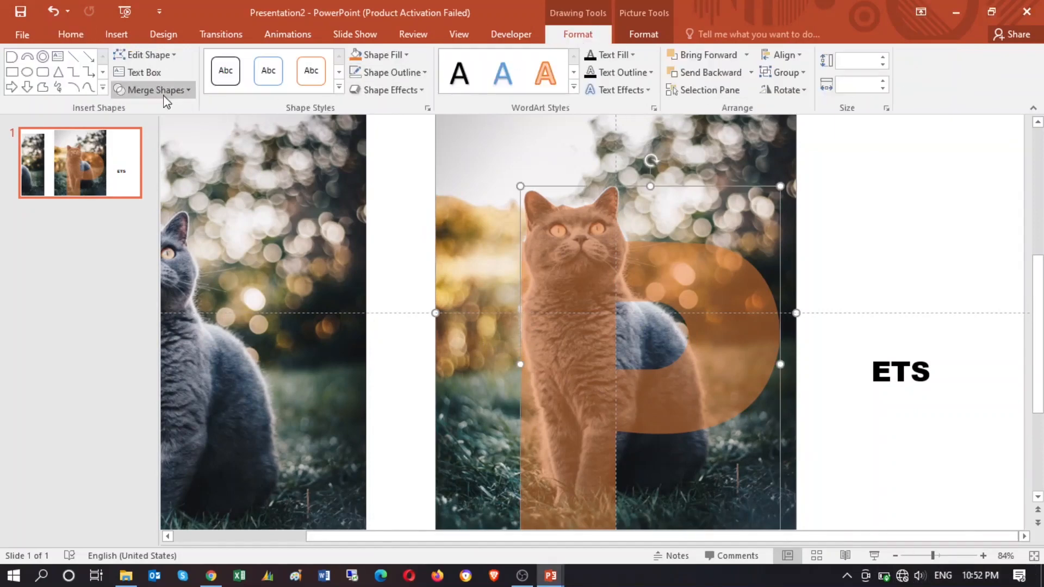
pyautogui.click(157, 90)
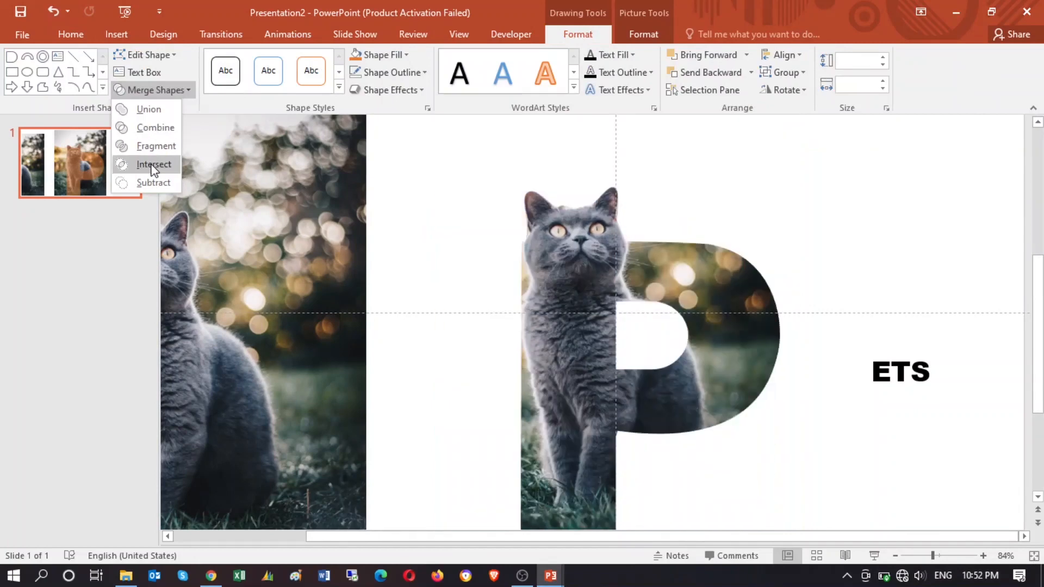
pyautogui.click(154, 164)
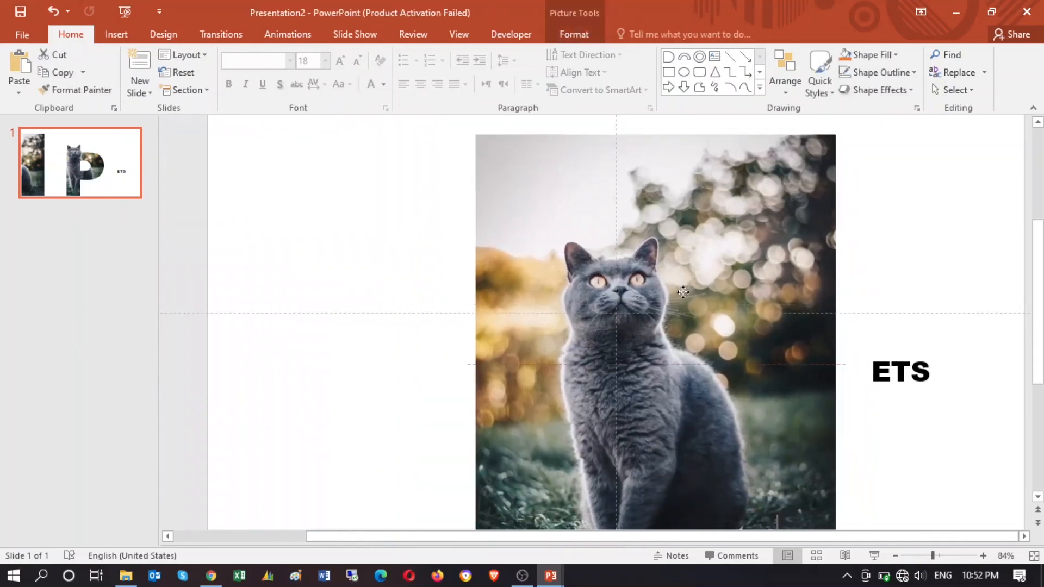
# Send the cat photo to back and intersect it with ETS to fill the letters with the photo.
pyautogui.rightClick(682, 294)
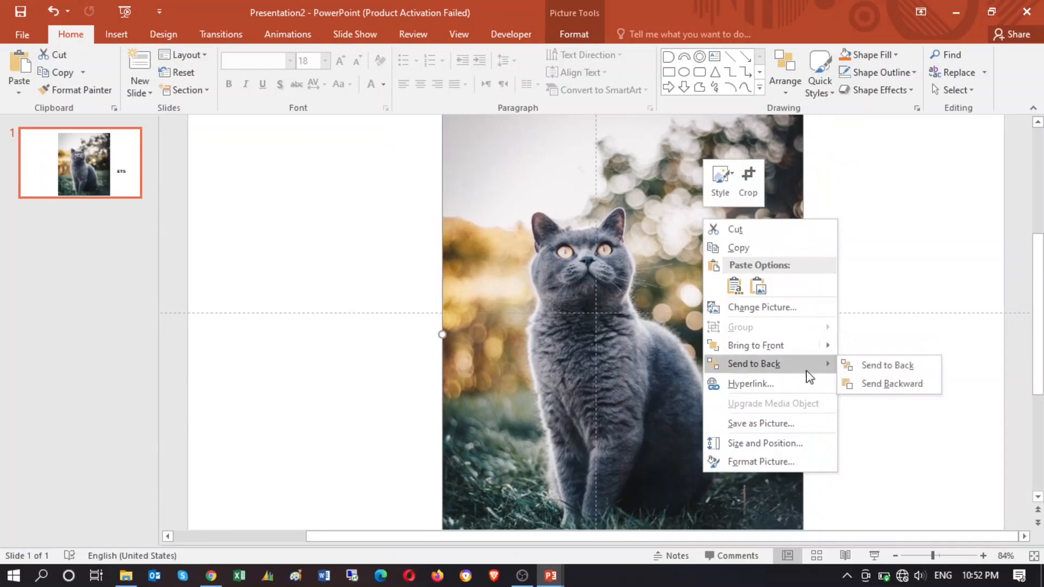
pyautogui.click(886, 365)
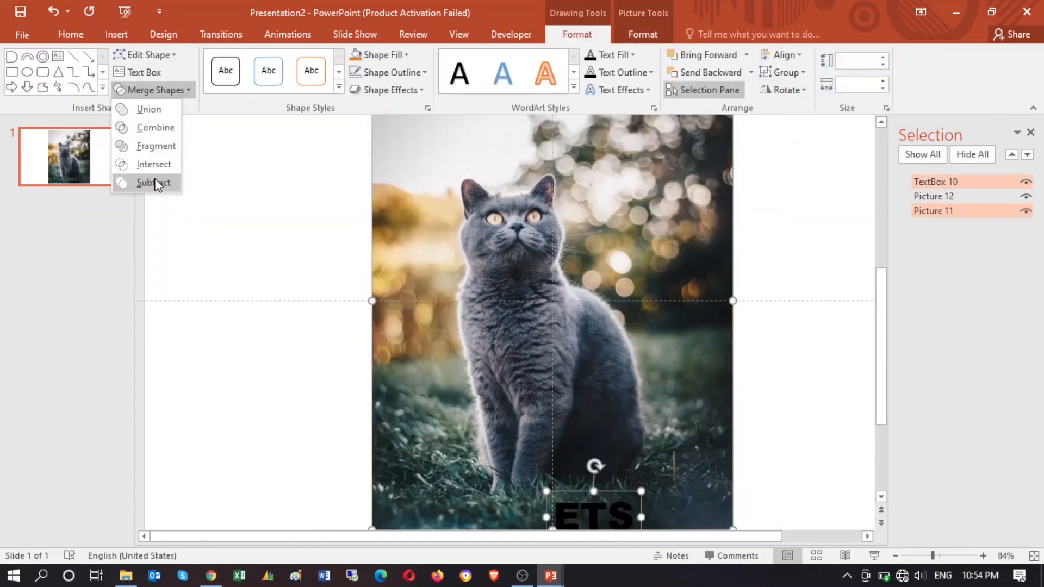
pyautogui.click(154, 164)
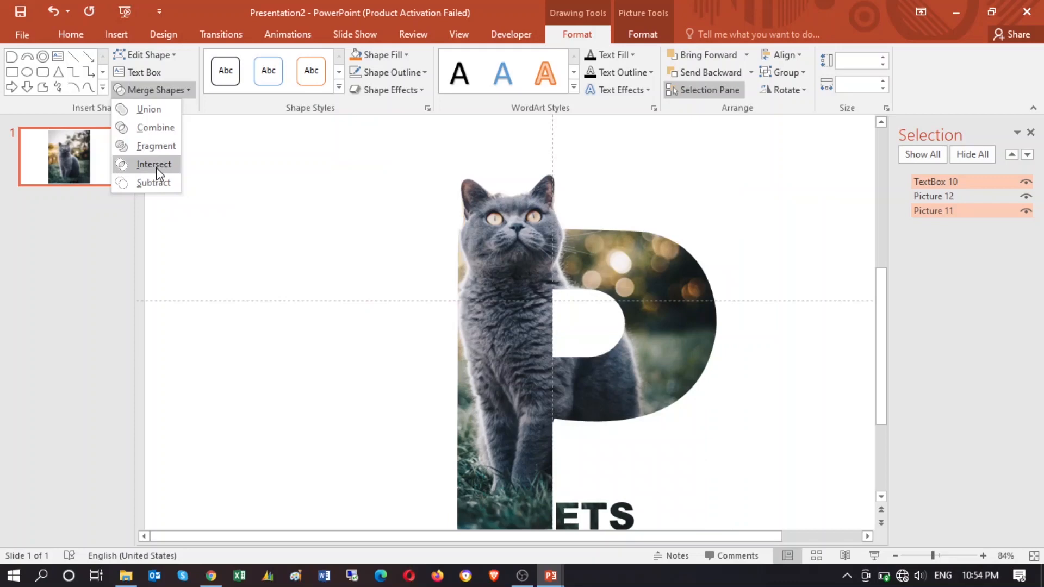
pyautogui.click(154, 164)
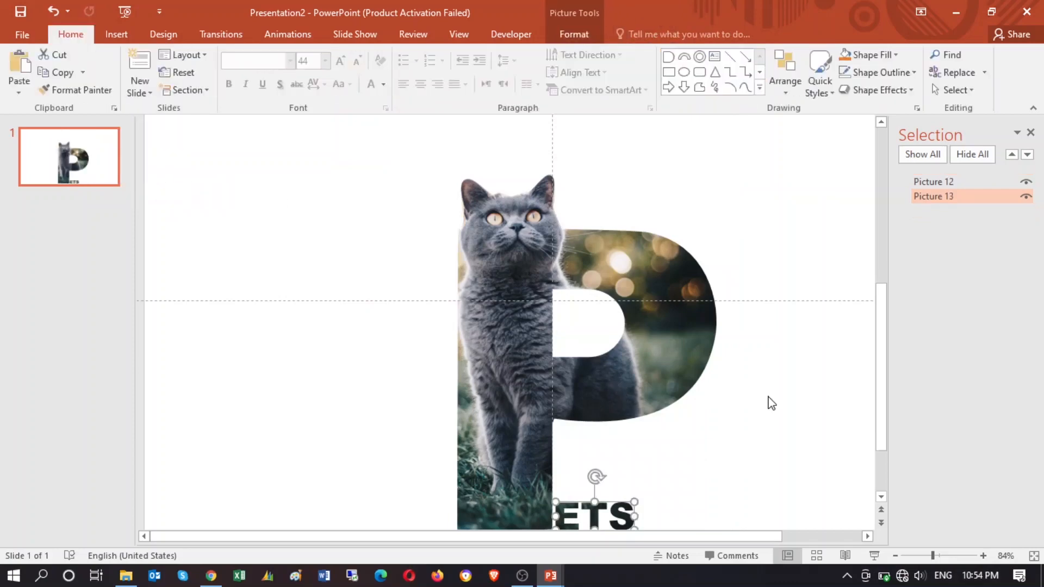